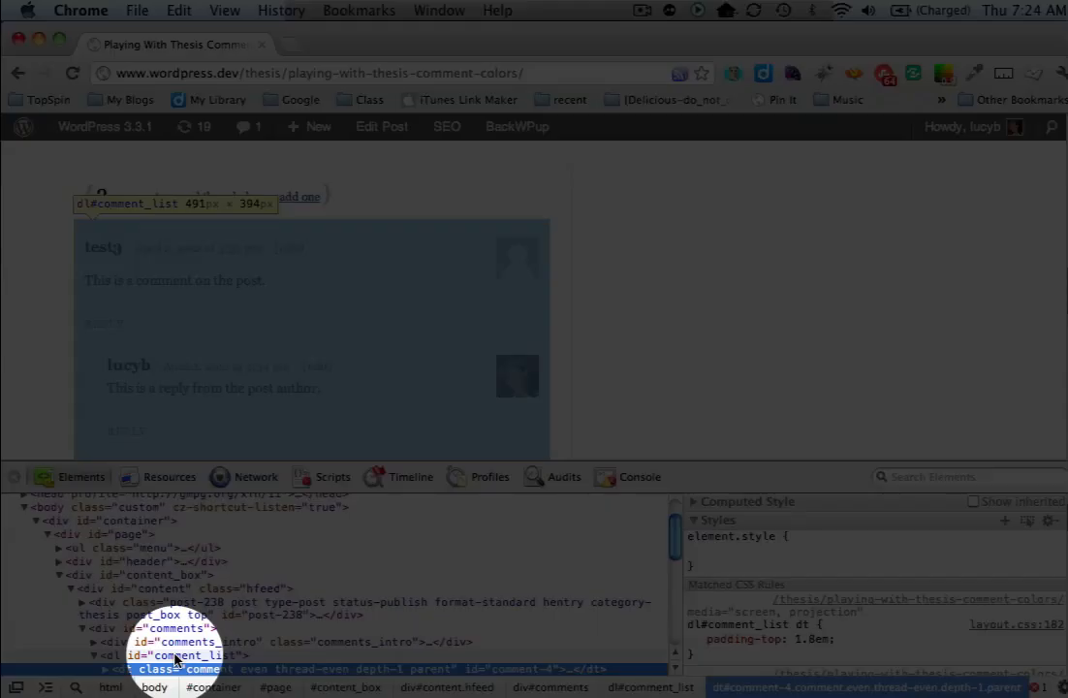
Select the <dl id="comment_list"> node so its CSS rules appear in the styles pane
left_click(194, 656)
type("background-color: #cc")
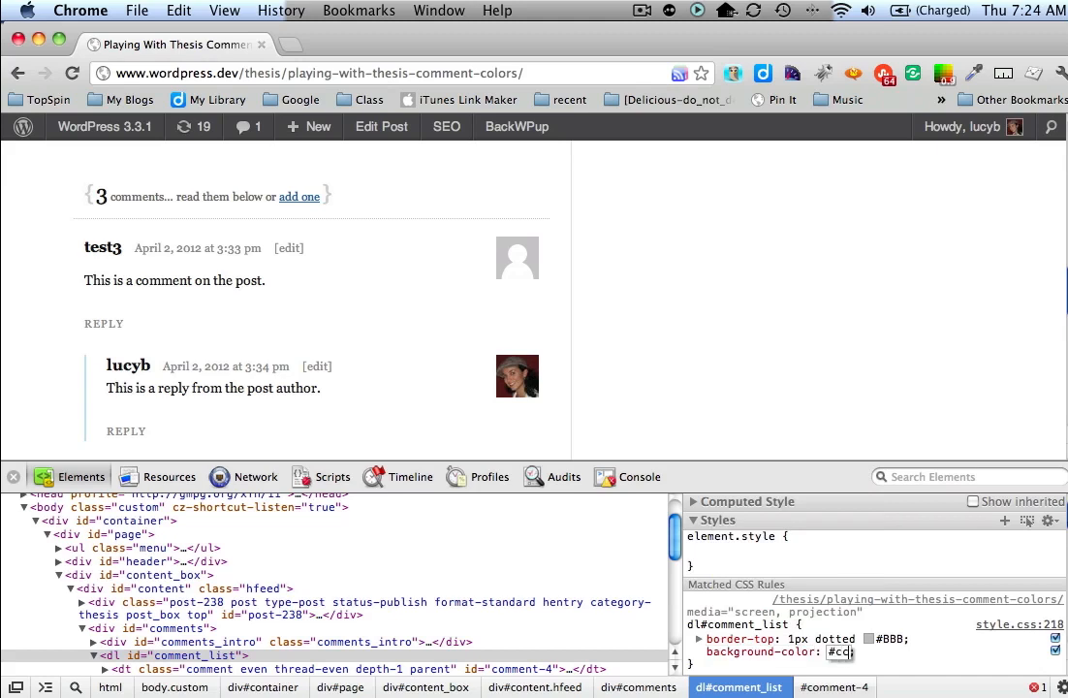